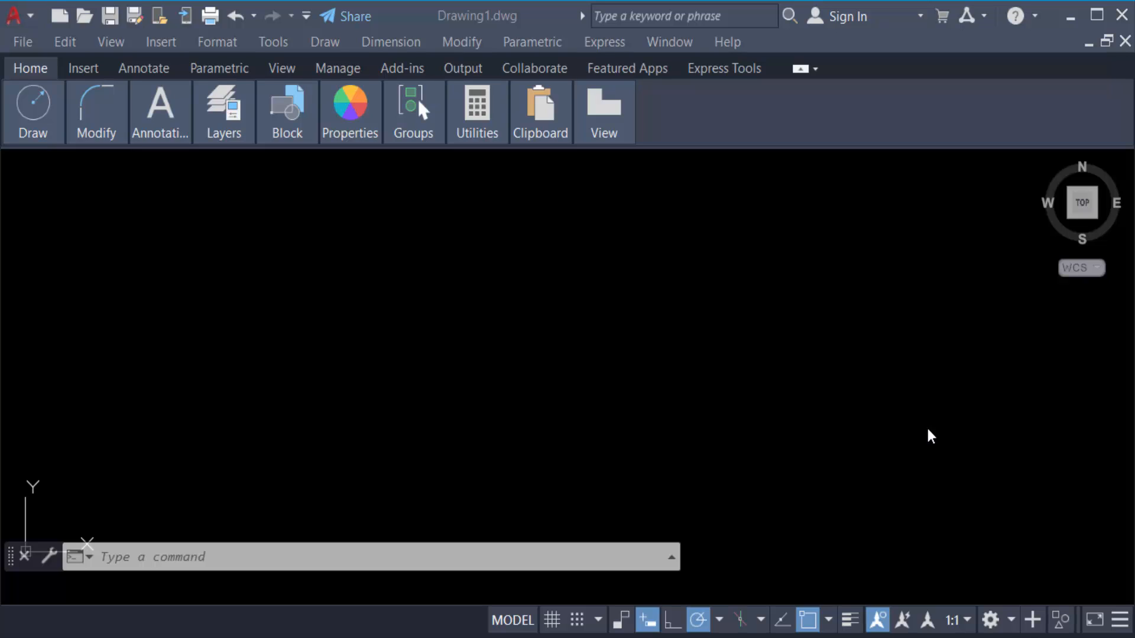
mouse_move(880, 439)
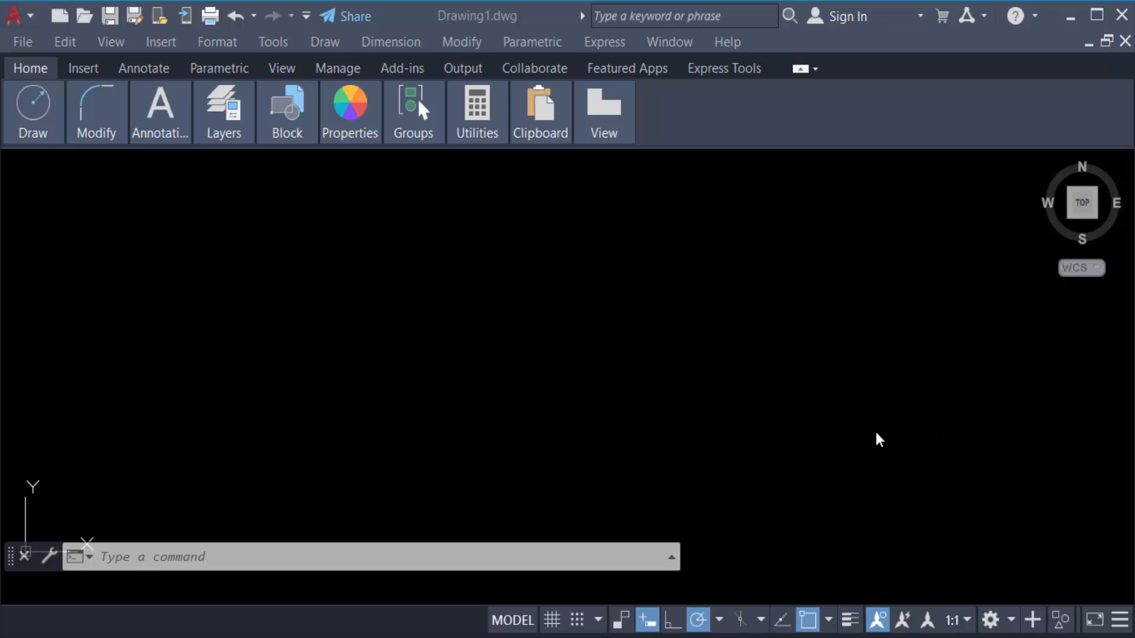
mouse_move(691, 381)
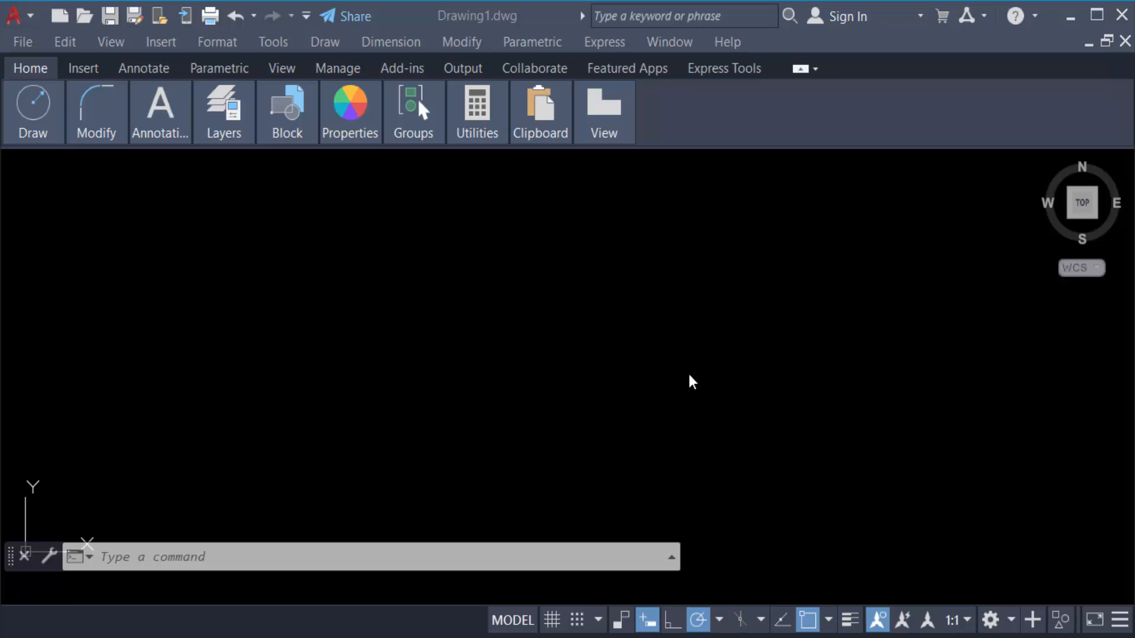
mouse_move(581, 371)
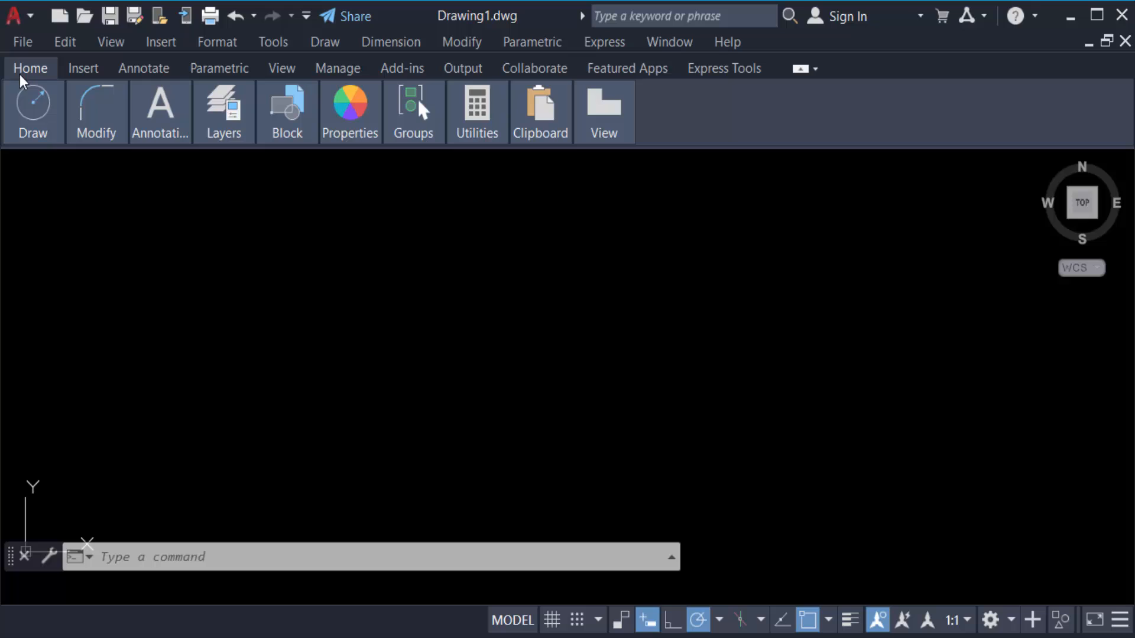
Draw a circle by center and radius near the middle of Drawing1
click(32, 112)
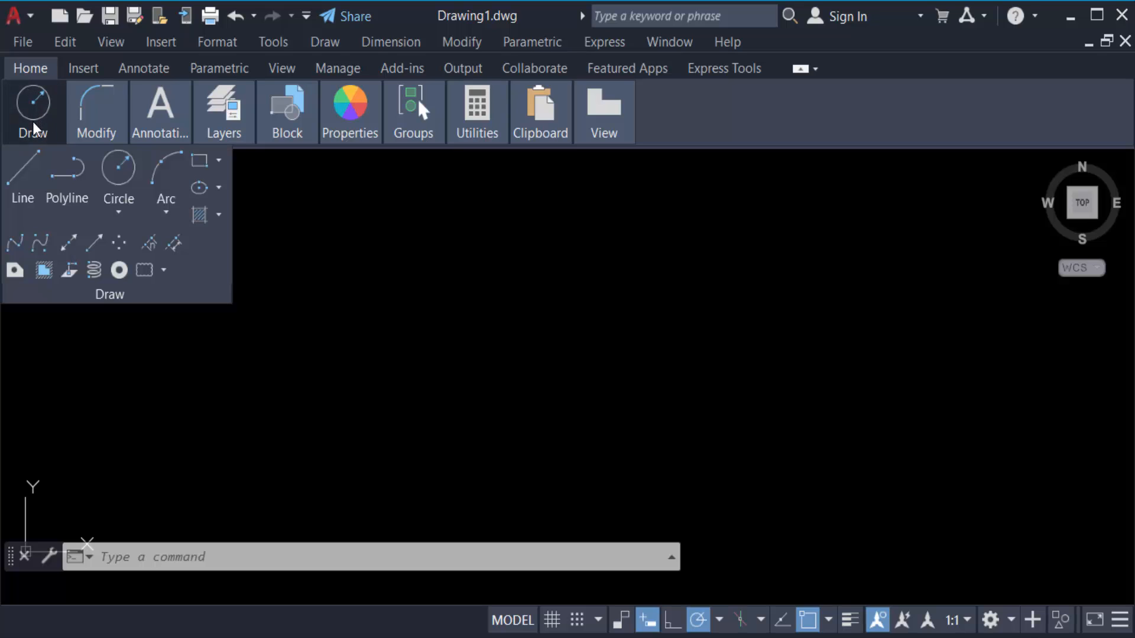
mouse_move(598, 384)
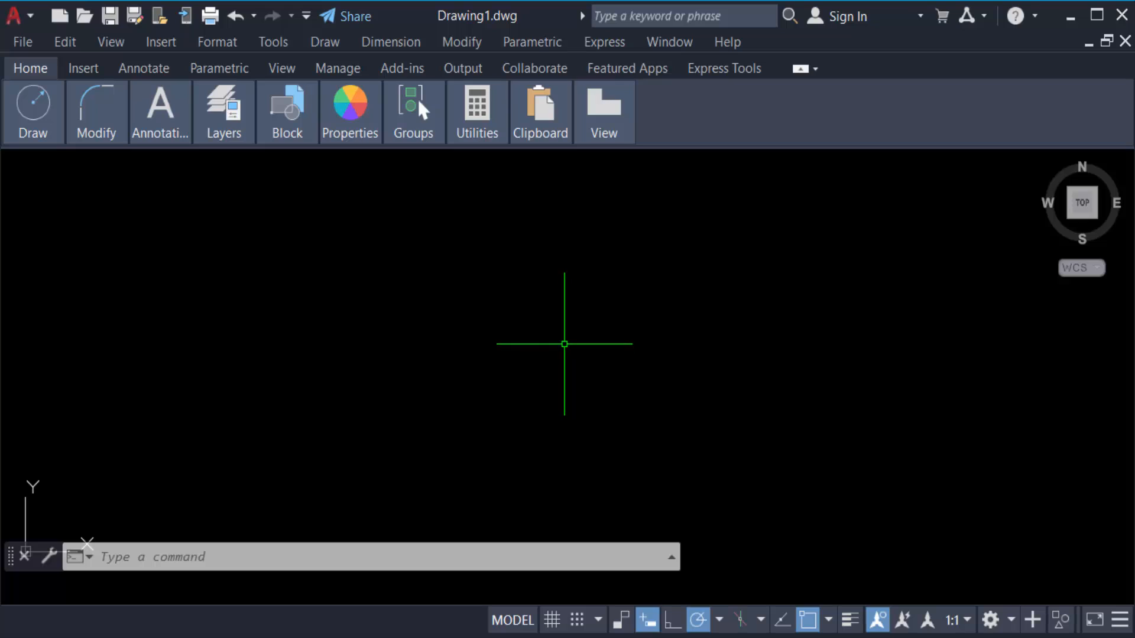
key(Escape)
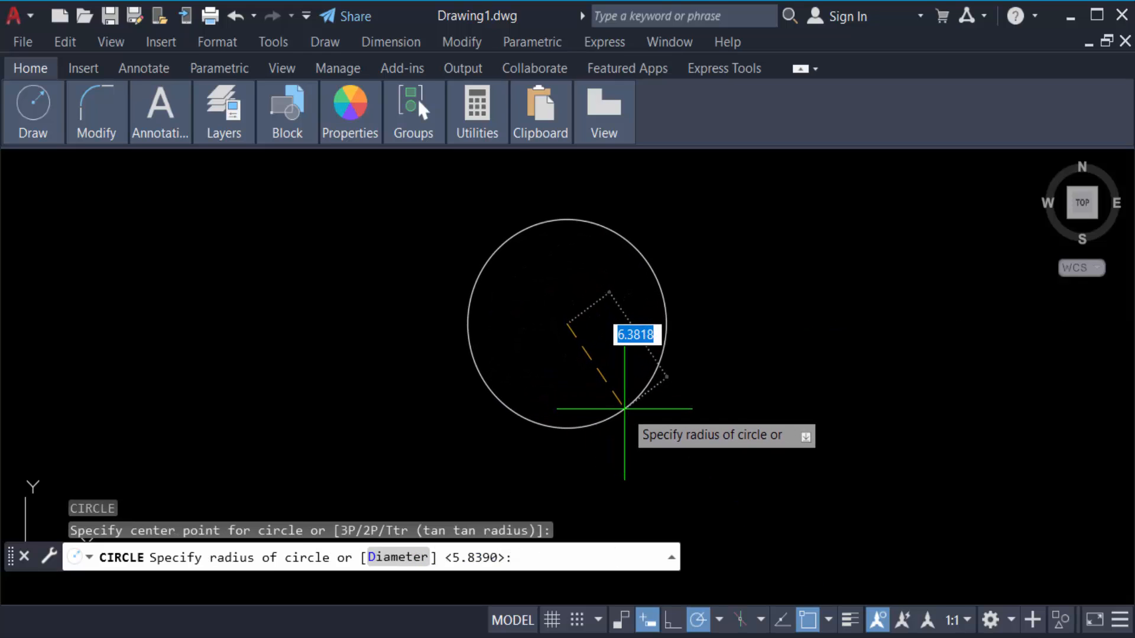
click(624, 411)
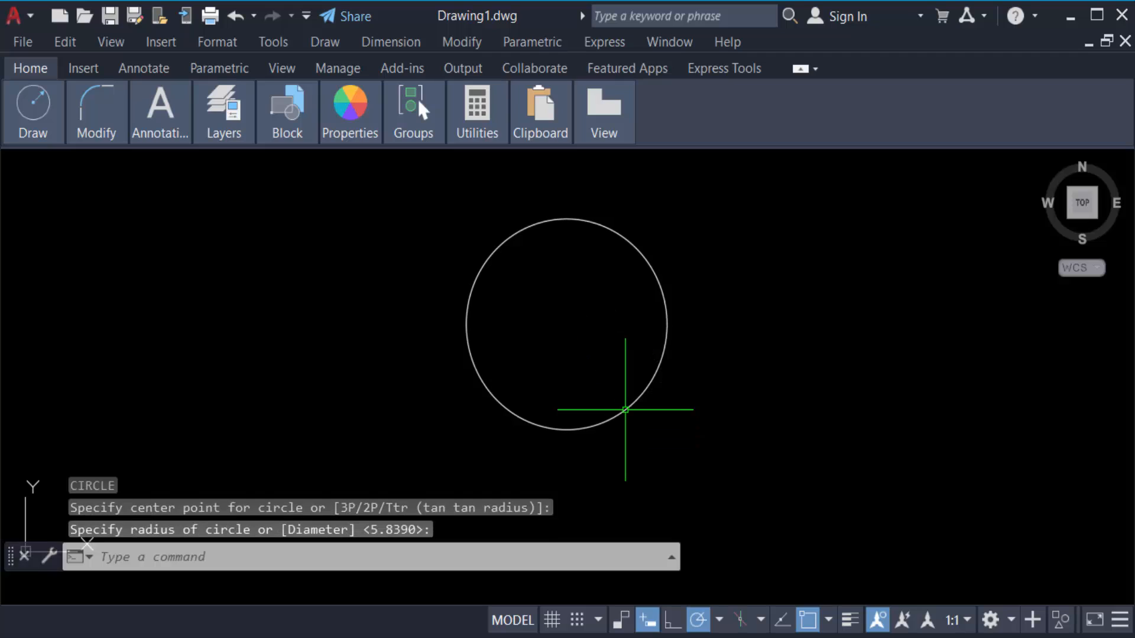
mouse_move(717, 446)
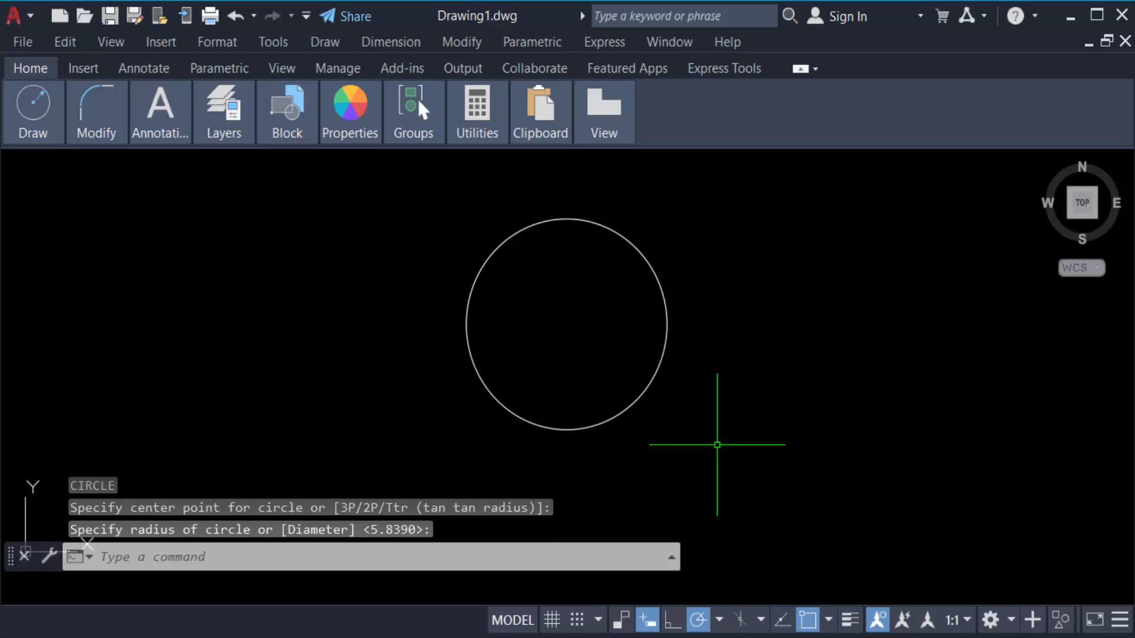
Draw a three-point arc to the right of the circle using the A command
key(Escape)
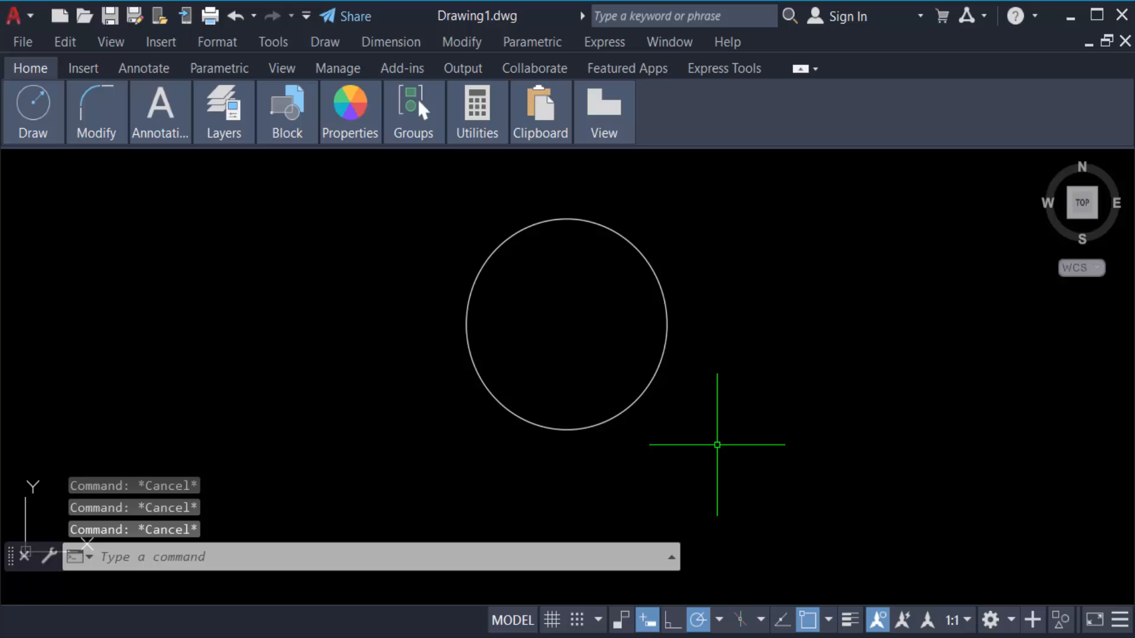
text(A)
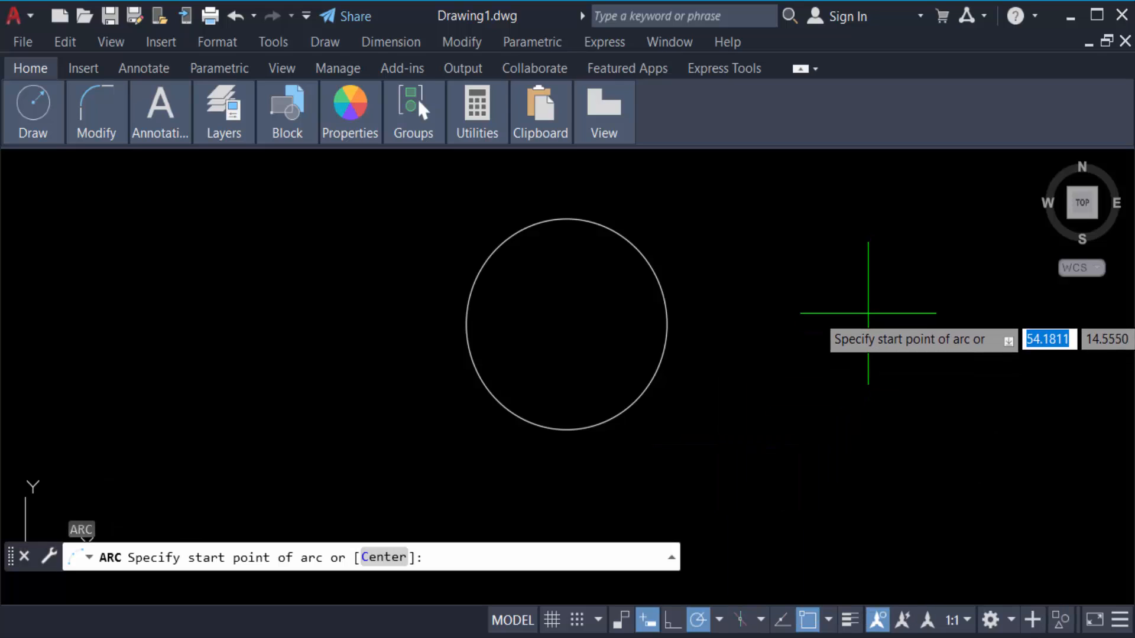
click(869, 315)
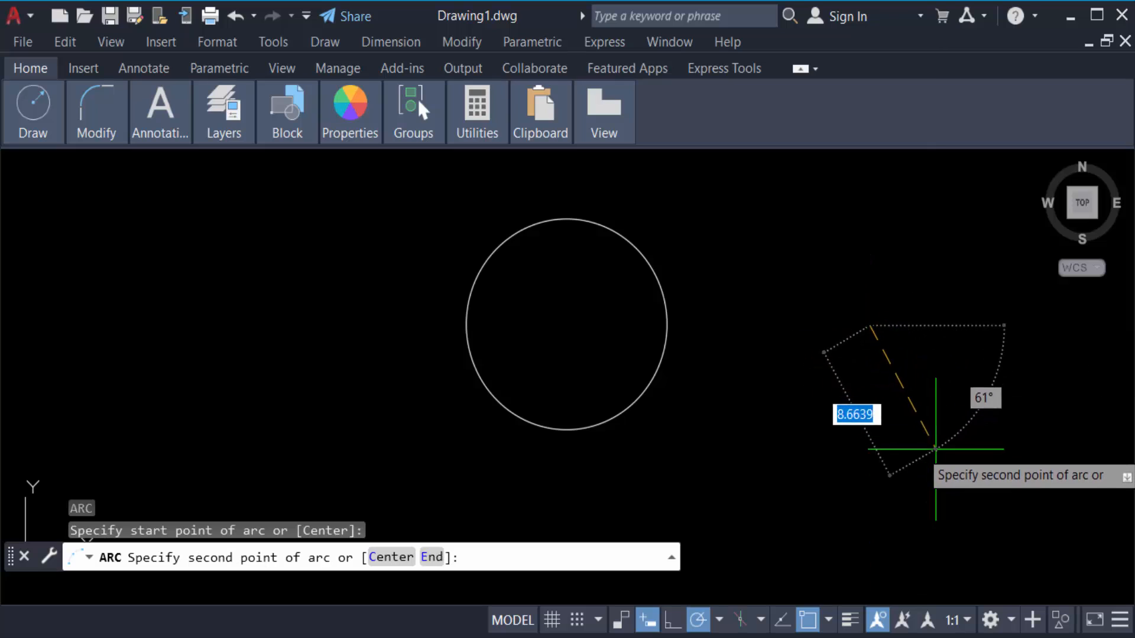
mouse_move(964, 461)
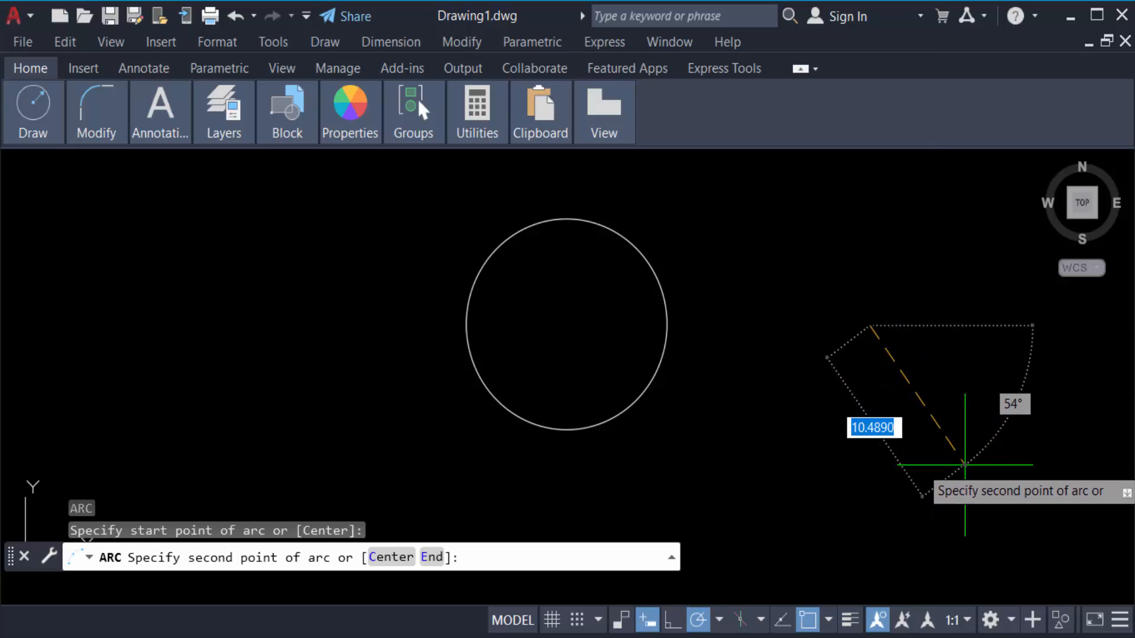
click(965, 444)
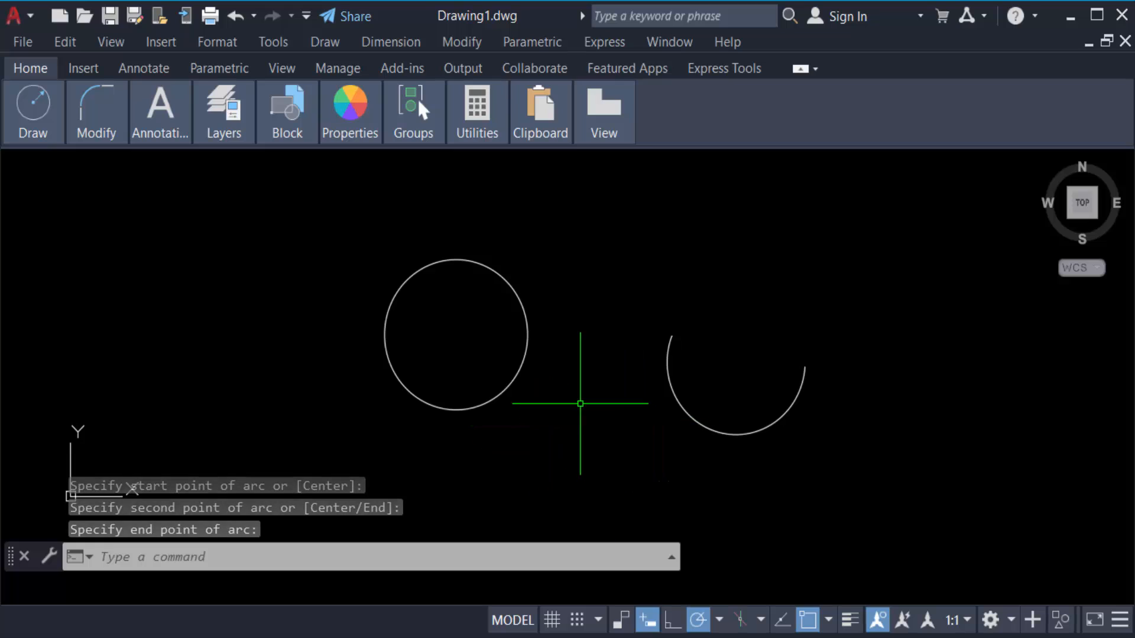
mouse_move(193, 130)
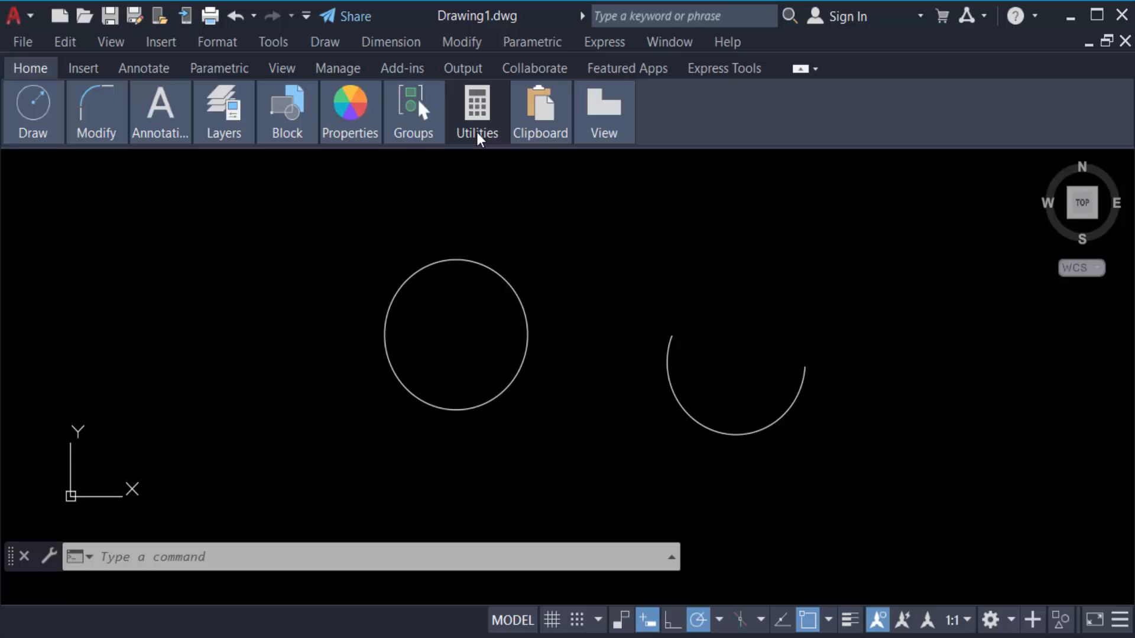
Start an angle measurement from the circle's centre toward roughly 90°
click(477, 112)
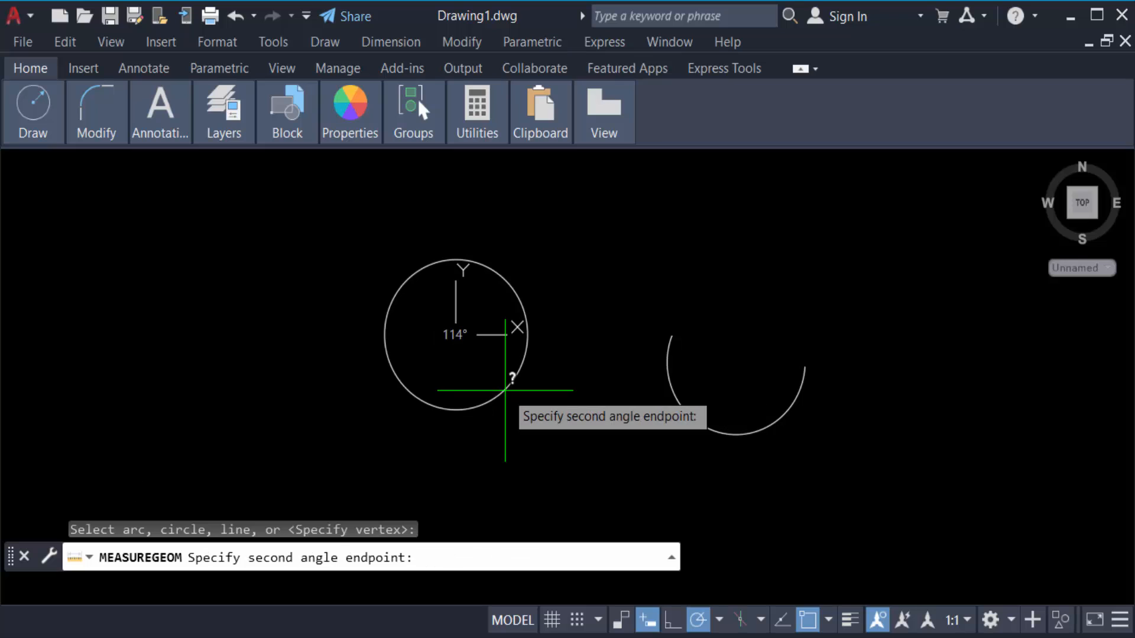
mouse_move(547, 257)
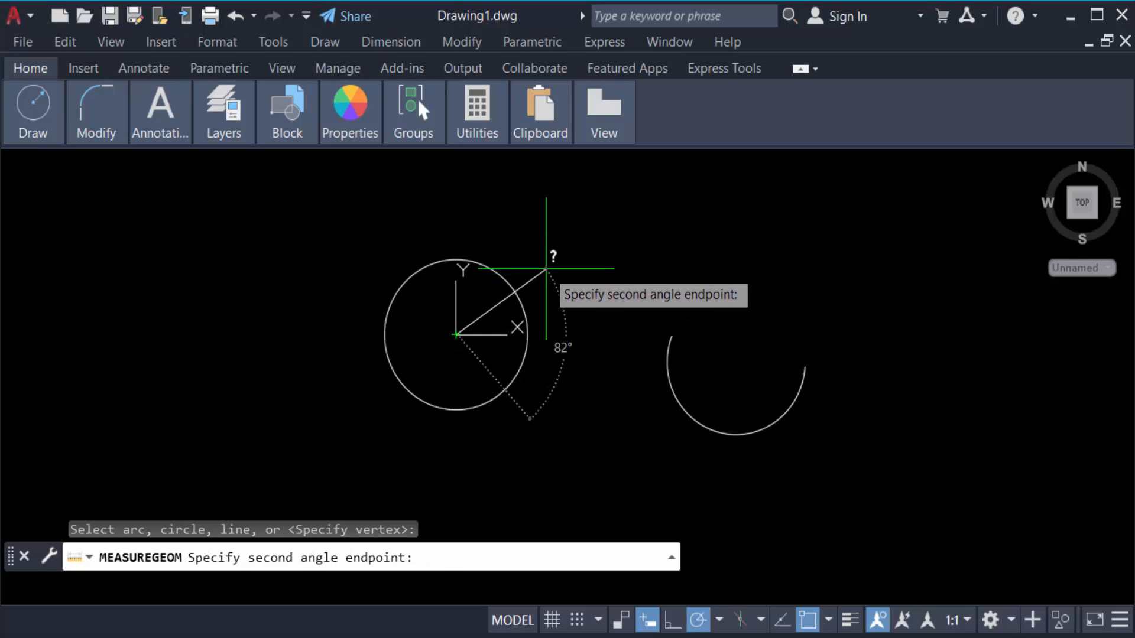
mouse_move(539, 255)
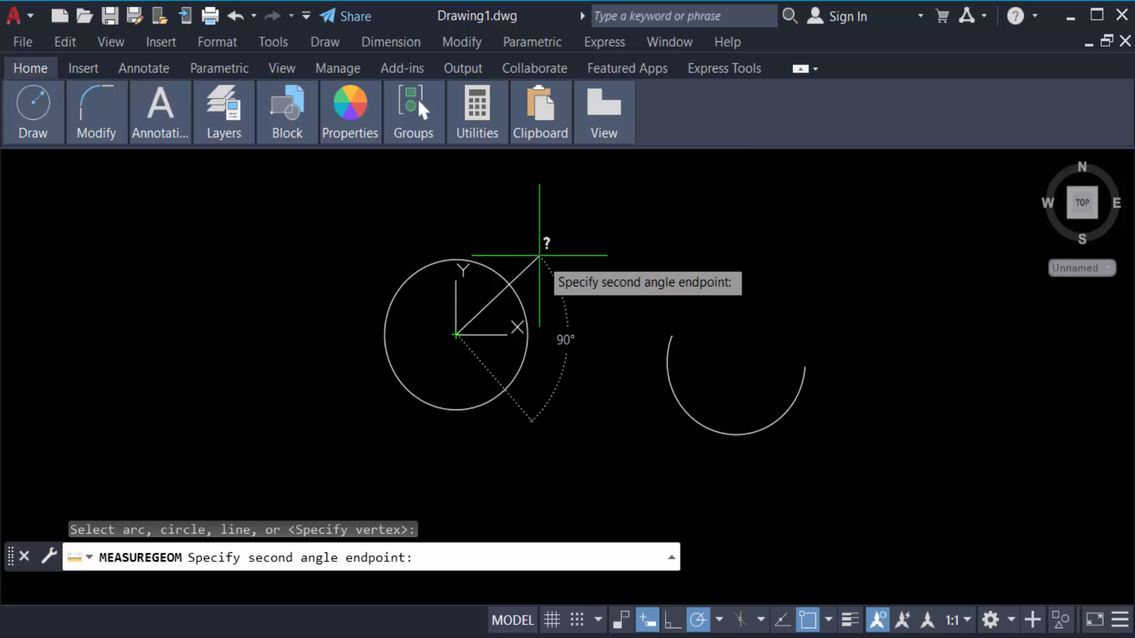
mouse_move(456, 216)
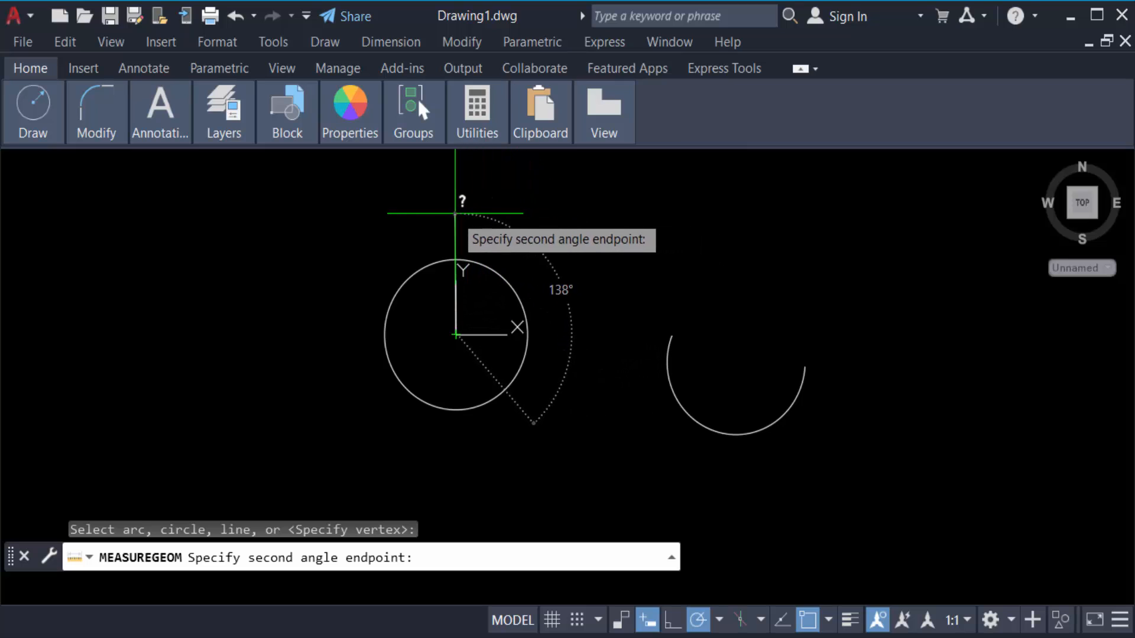
mouse_move(496, 217)
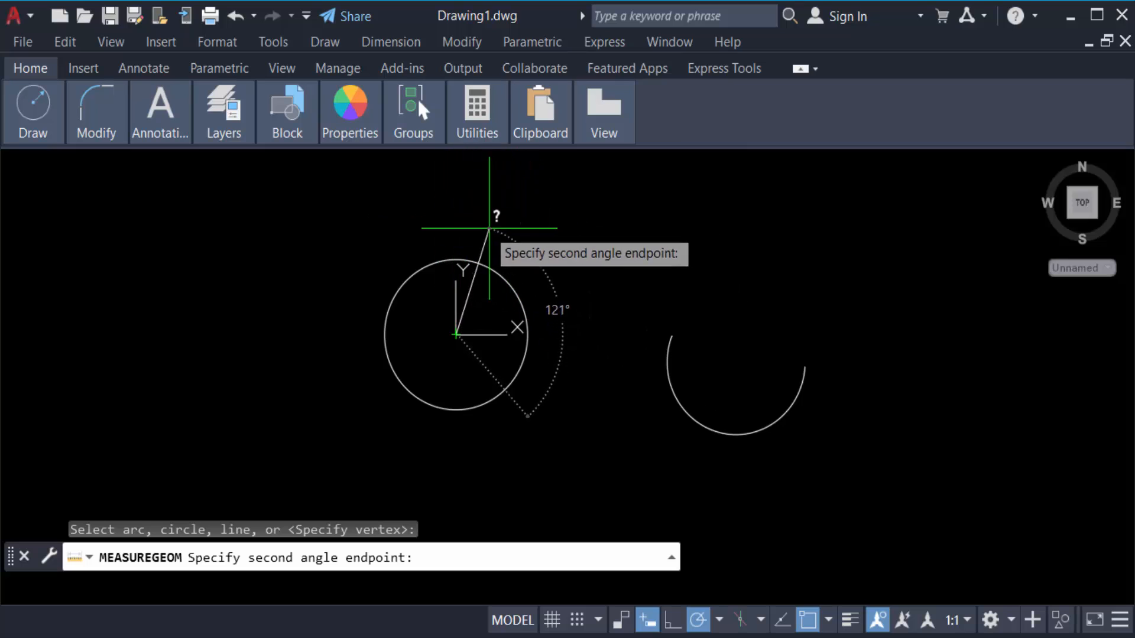
mouse_move(376, 243)
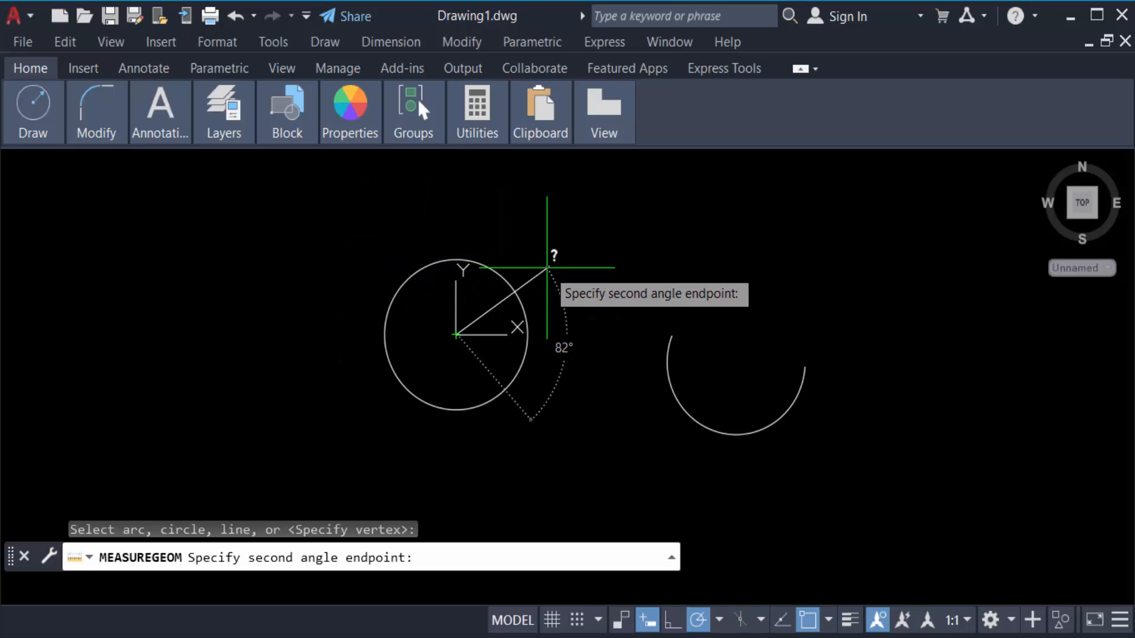
mouse_move(542, 255)
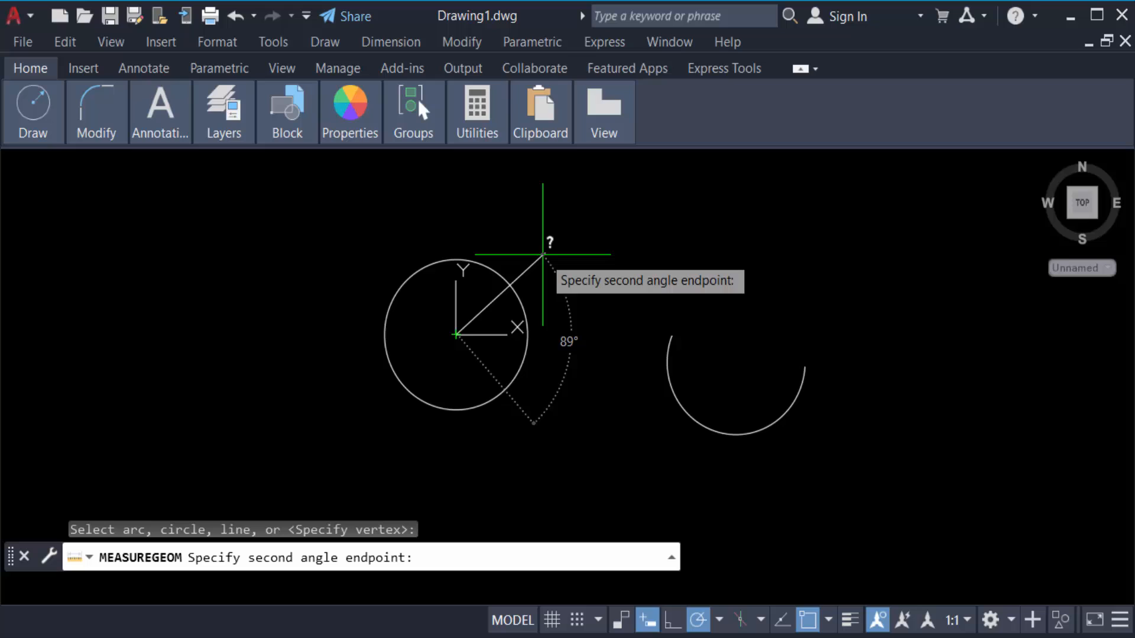
mouse_move(542, 249)
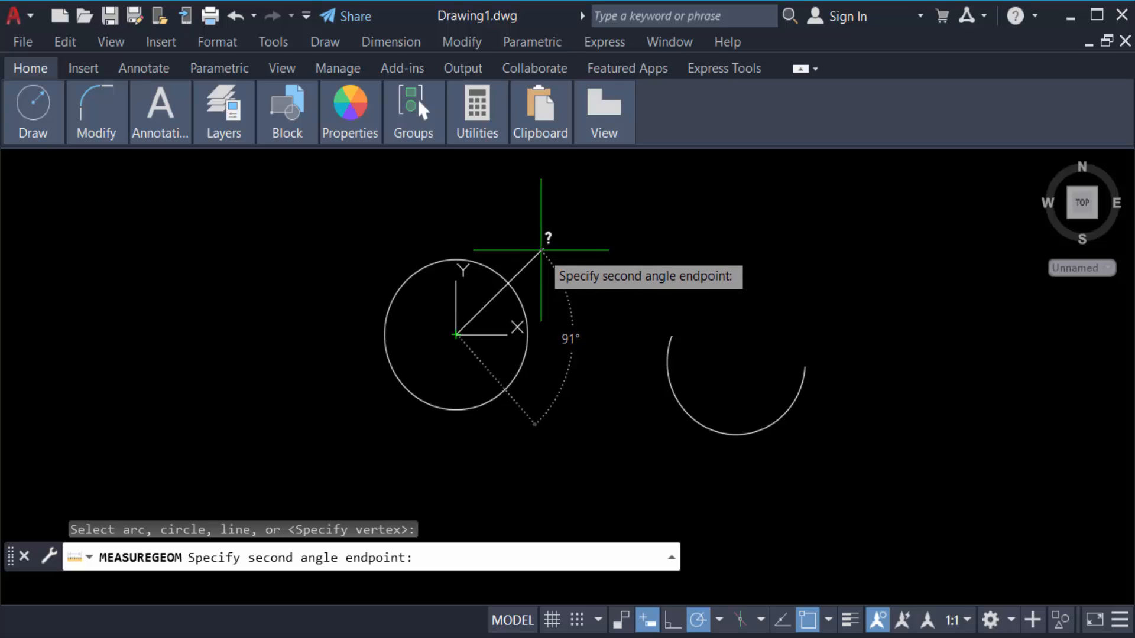
Read the 90° angle and the circle's 6.4566 radius, then cancel measuring
click(561, 236)
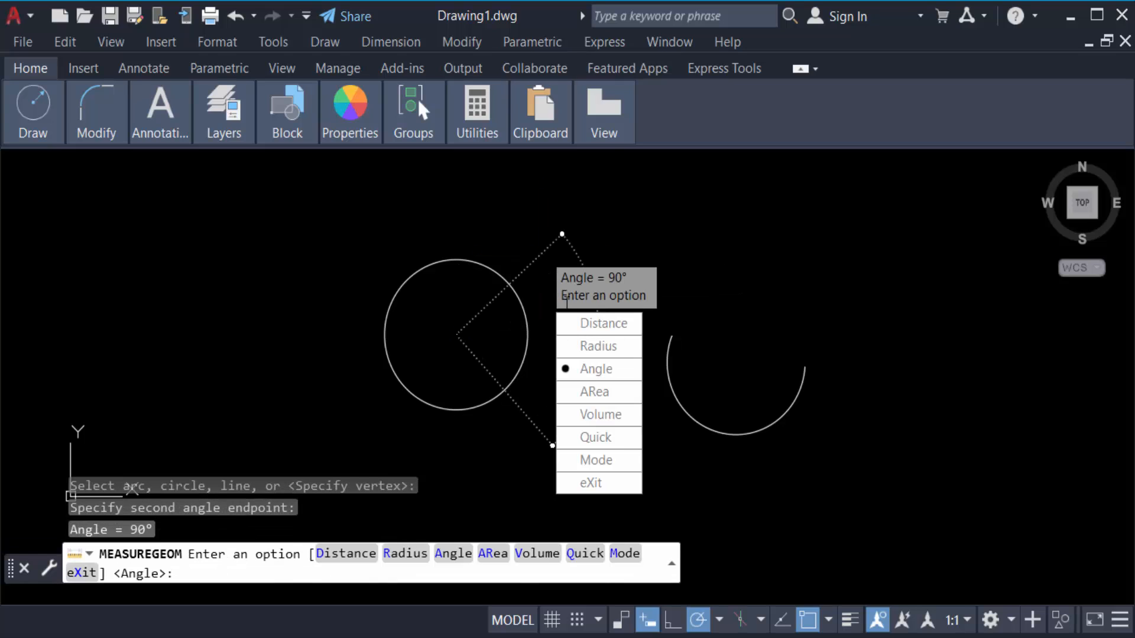
mouse_move(596, 369)
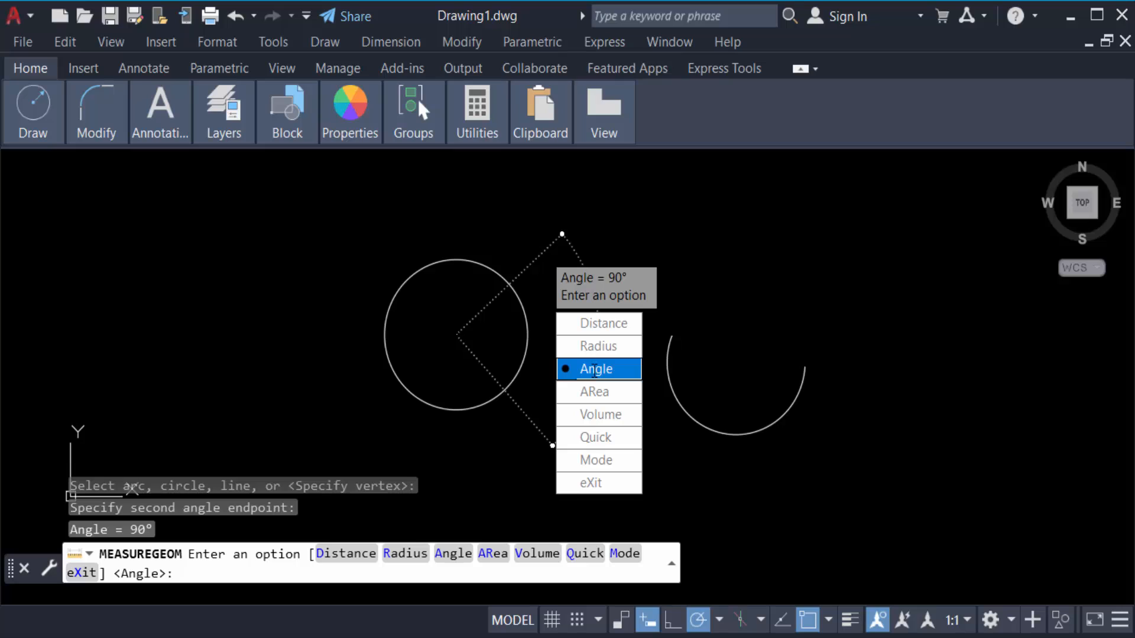
mouse_move(621, 279)
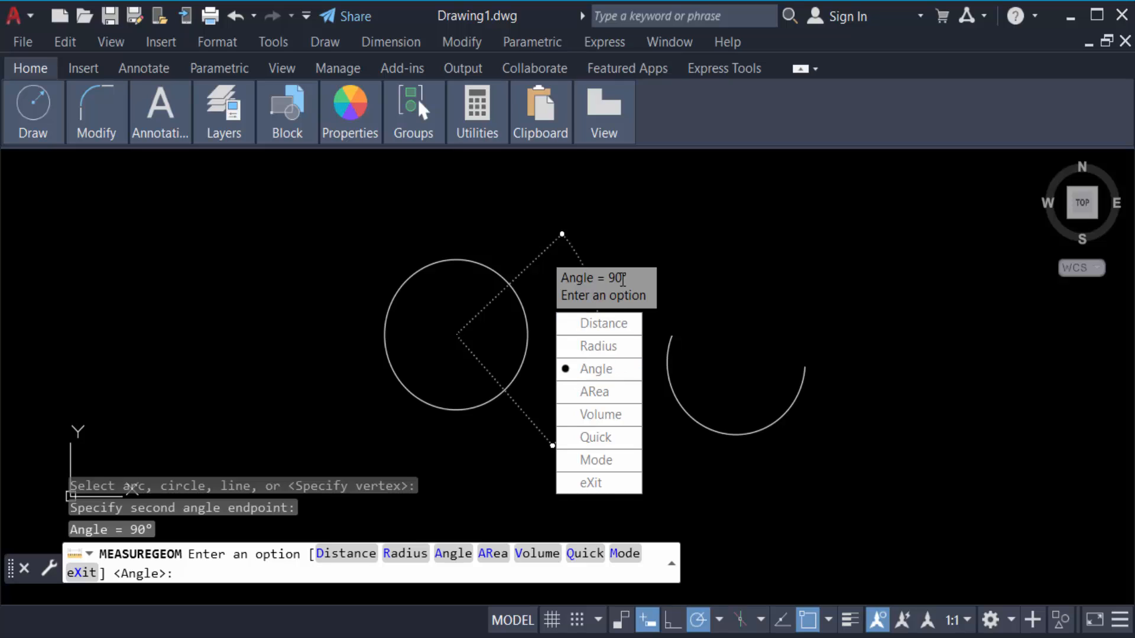
mouse_move(597, 346)
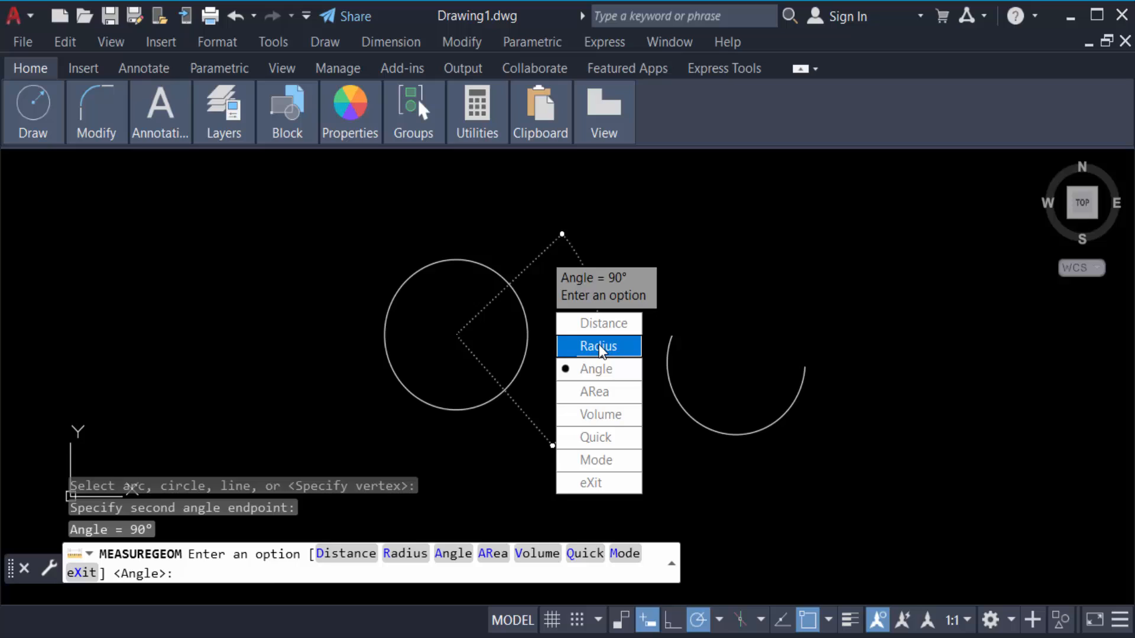
click(598, 346)
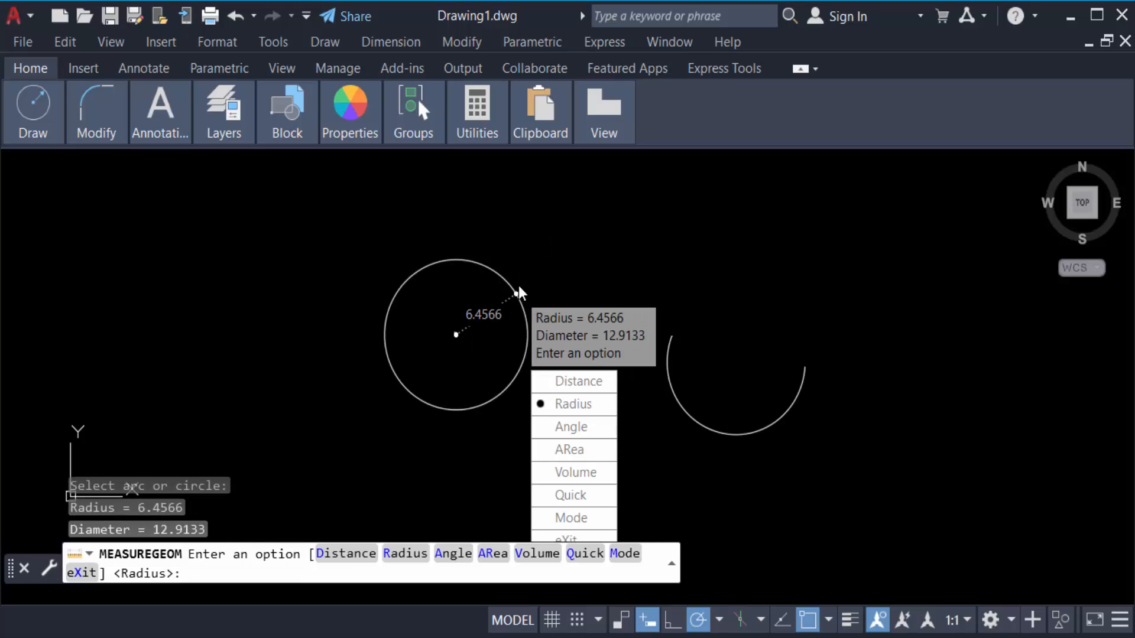
mouse_move(595, 339)
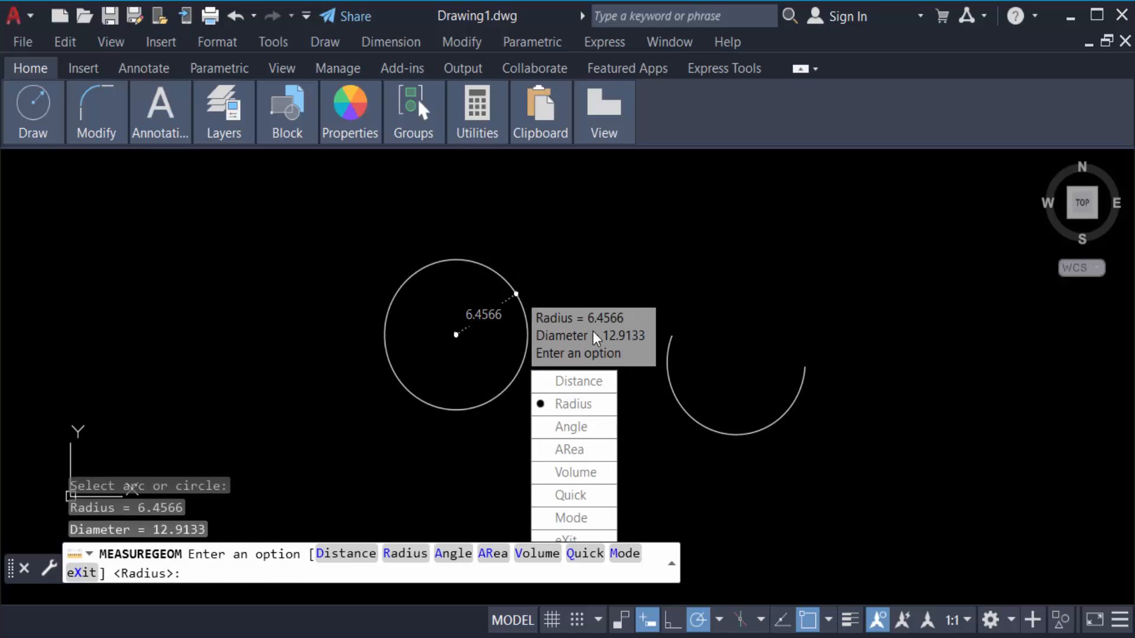
mouse_move(613, 329)
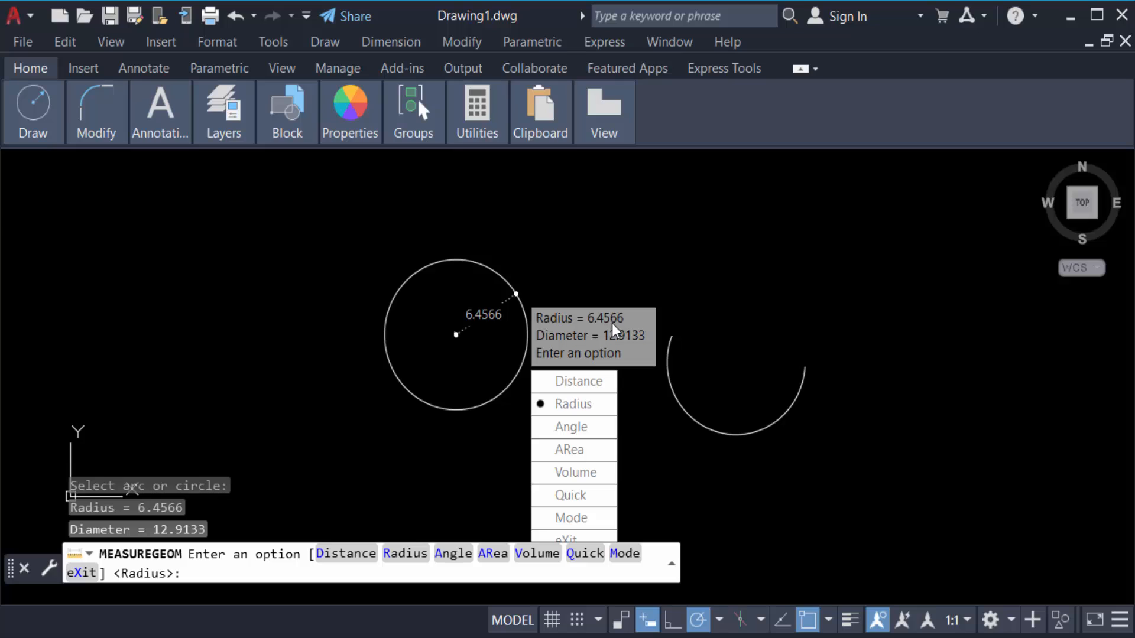
mouse_move(569, 449)
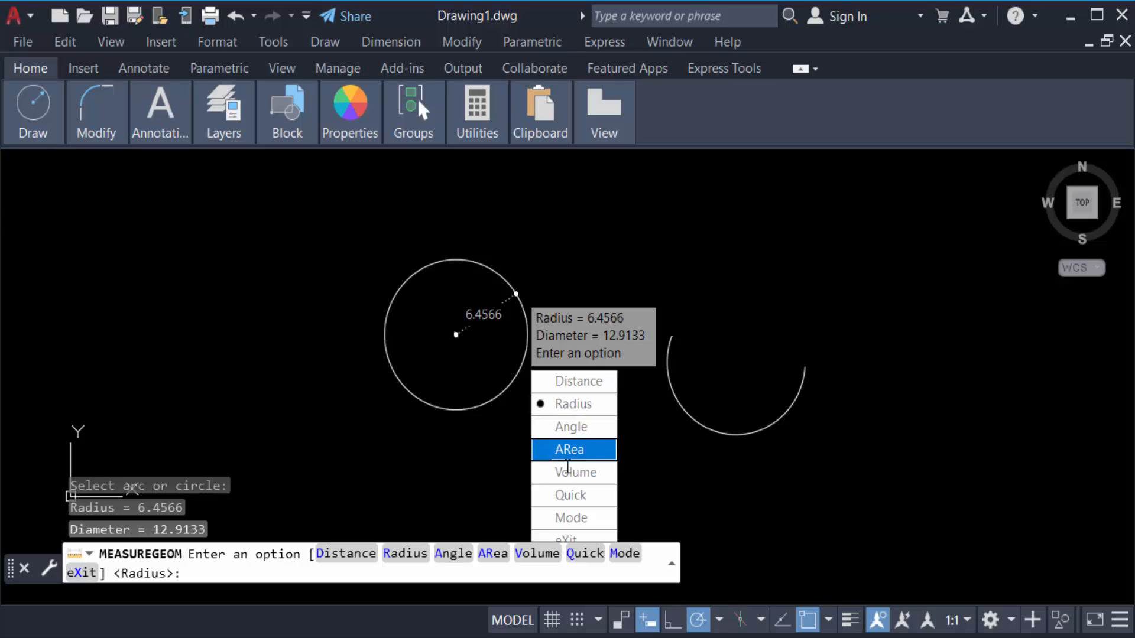
key(Escape)
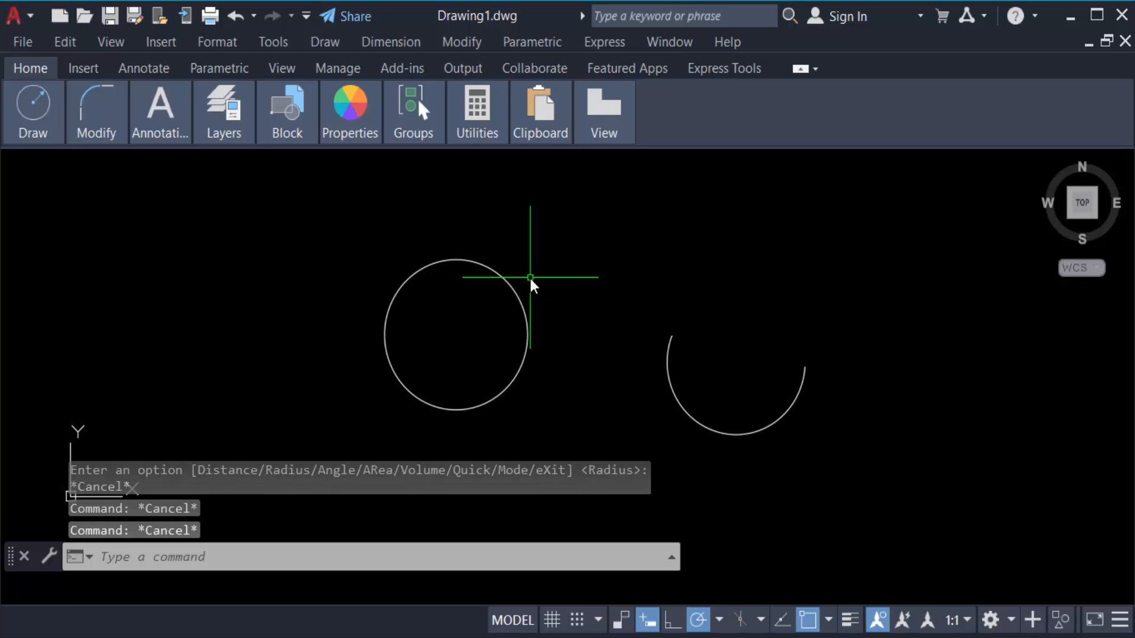
mouse_move(621, 390)
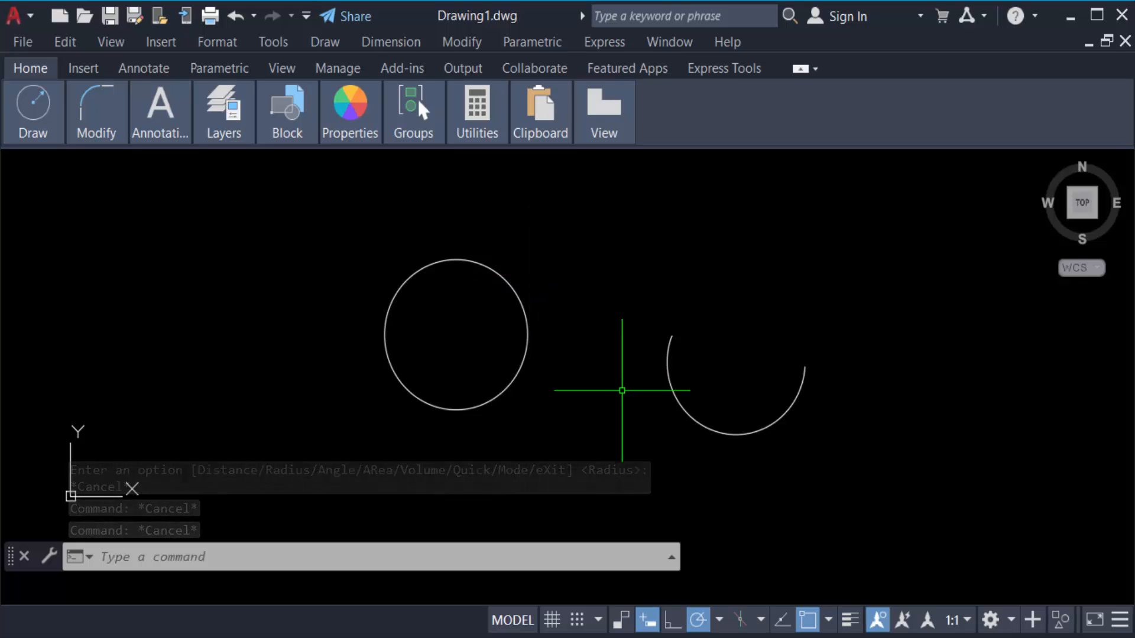
Measure the arc's angle with Utilities > Measure, reading 197°
click(477, 112)
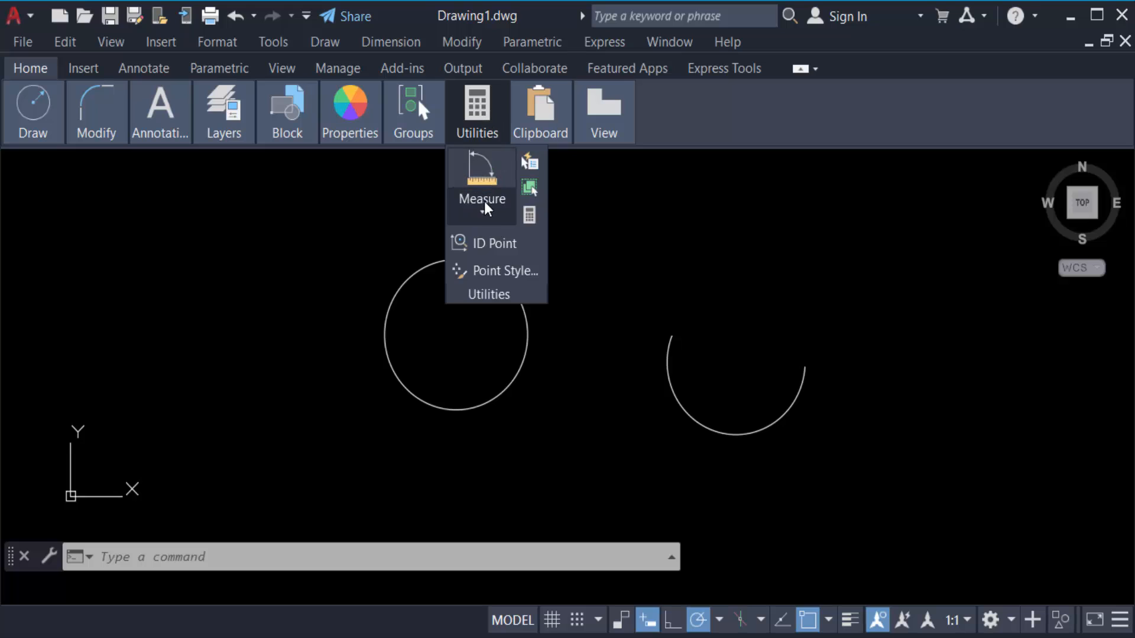
click(480, 174)
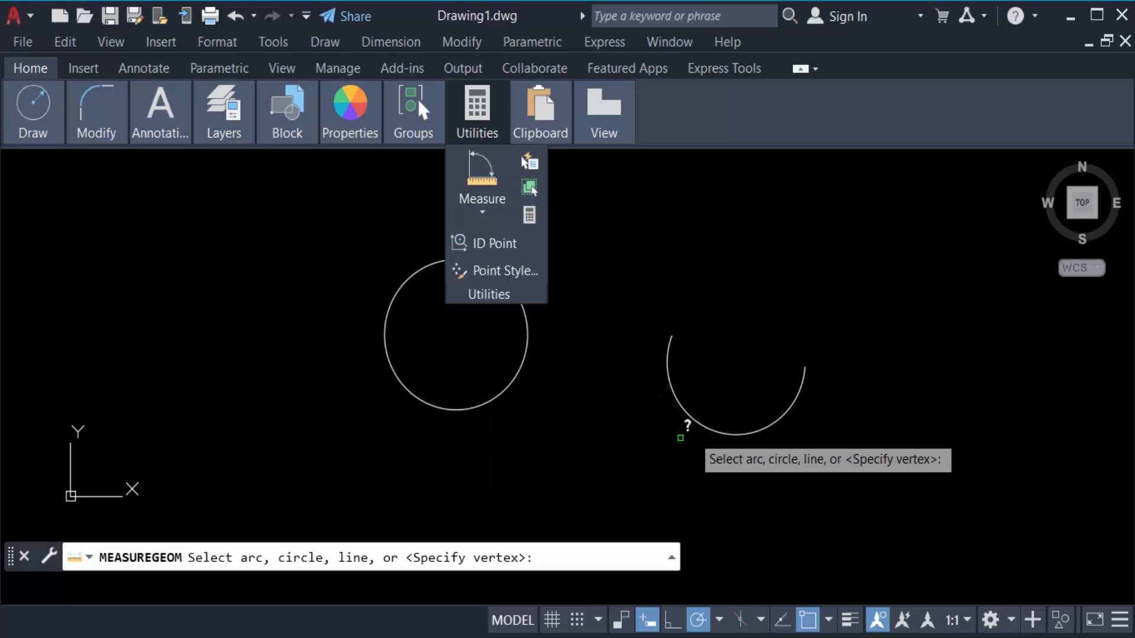
click(736, 376)
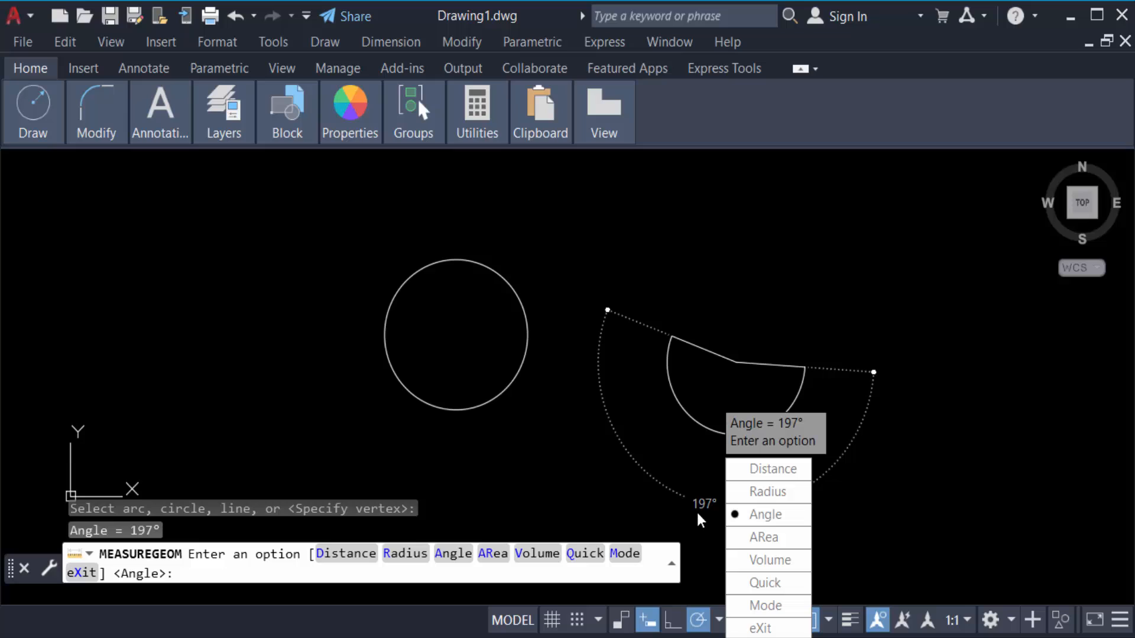
mouse_move(793, 431)
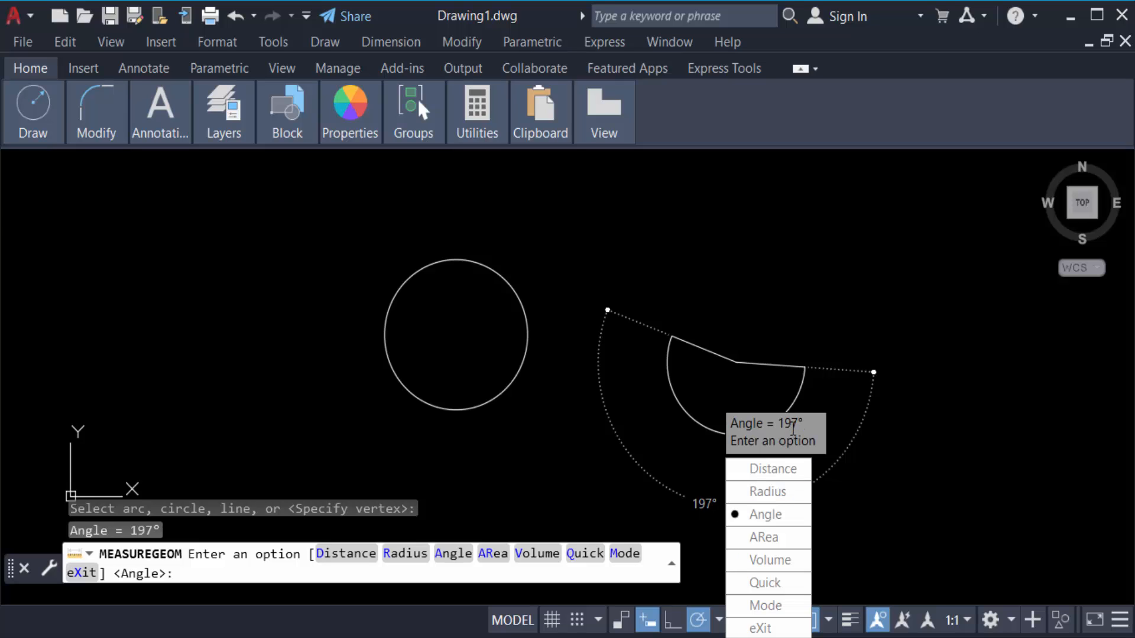
mouse_move(794, 434)
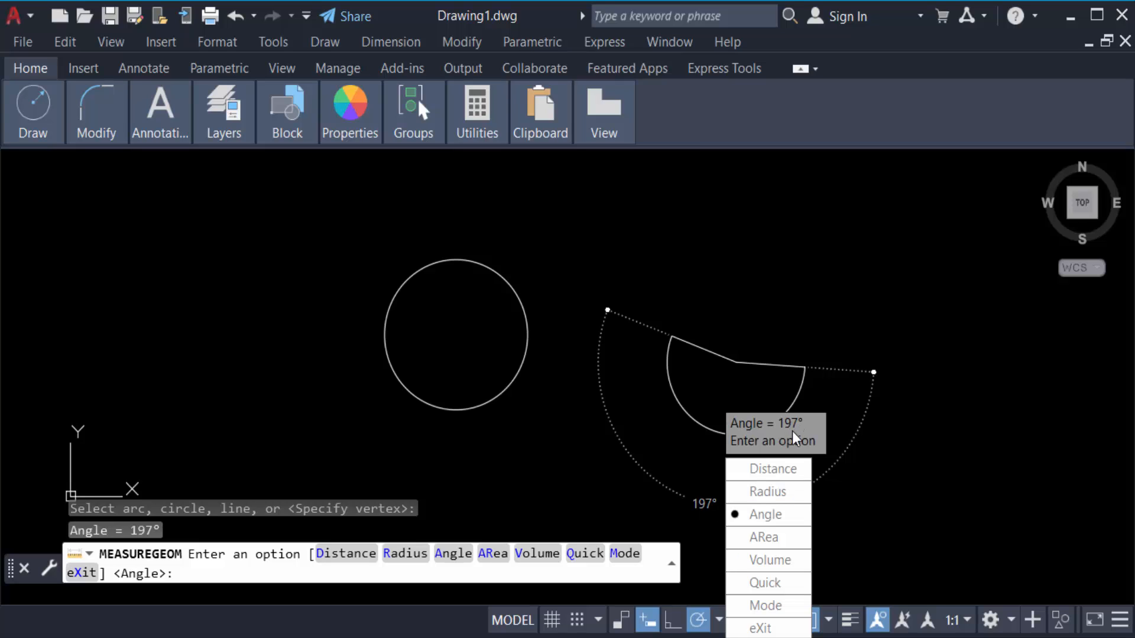